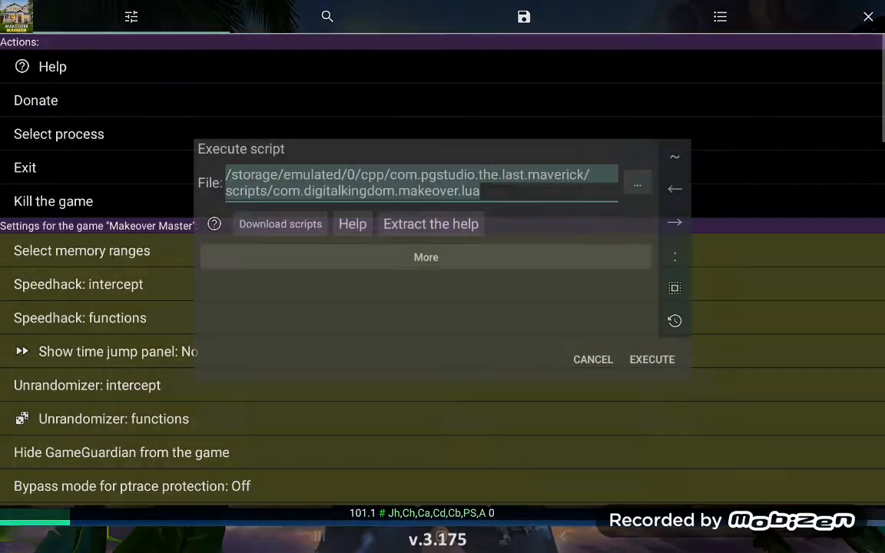
- Attach GameGuardian to The Last Maverick - Survival, then bring GameGuardian back over the game
click(58, 134)
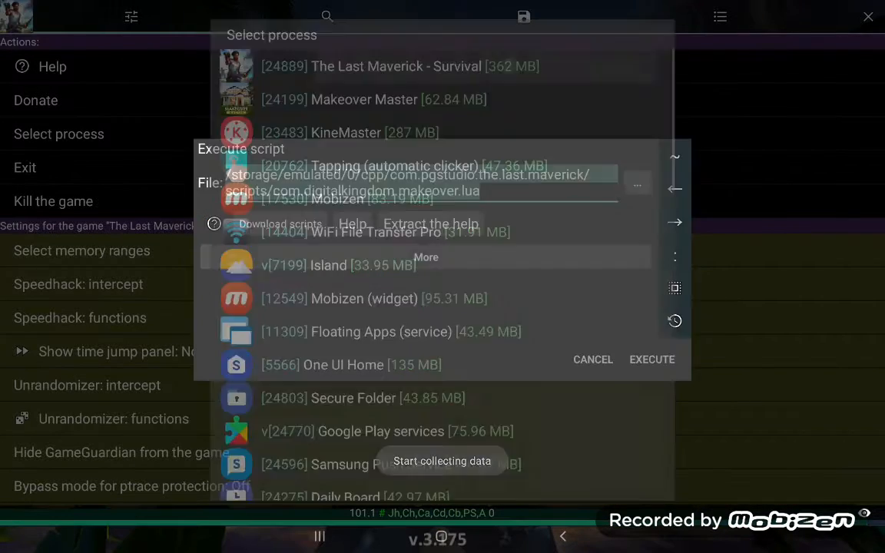
click(652, 360)
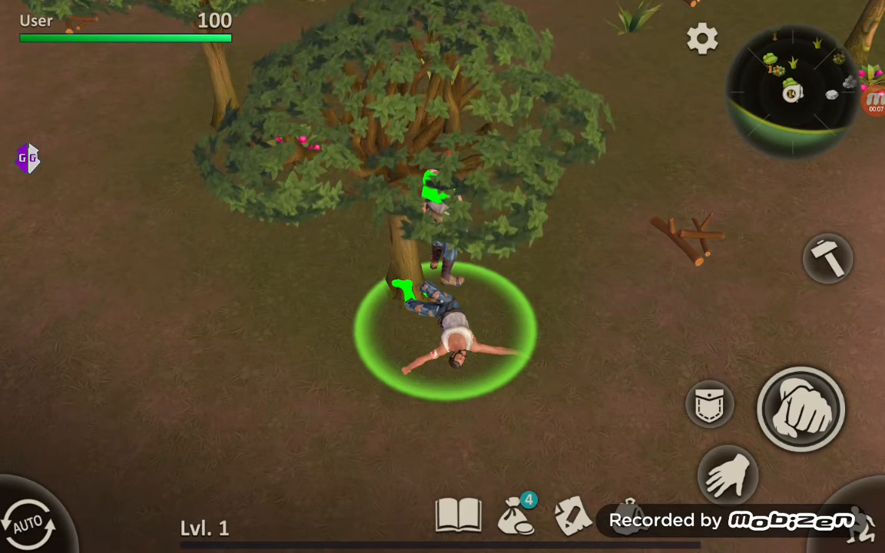
click(28, 159)
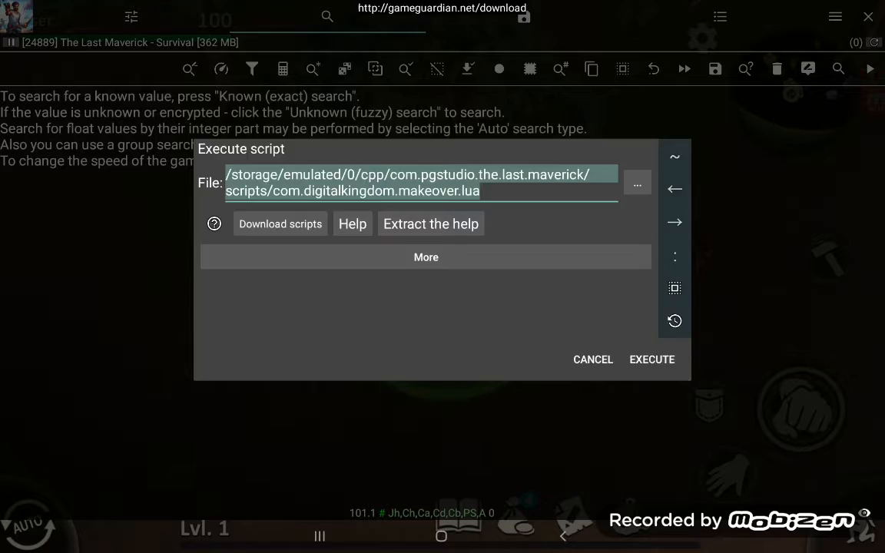
- Run BadCase's Il2CppDumper Toolbox Free Lua script from the recent-files history
click(637, 183)
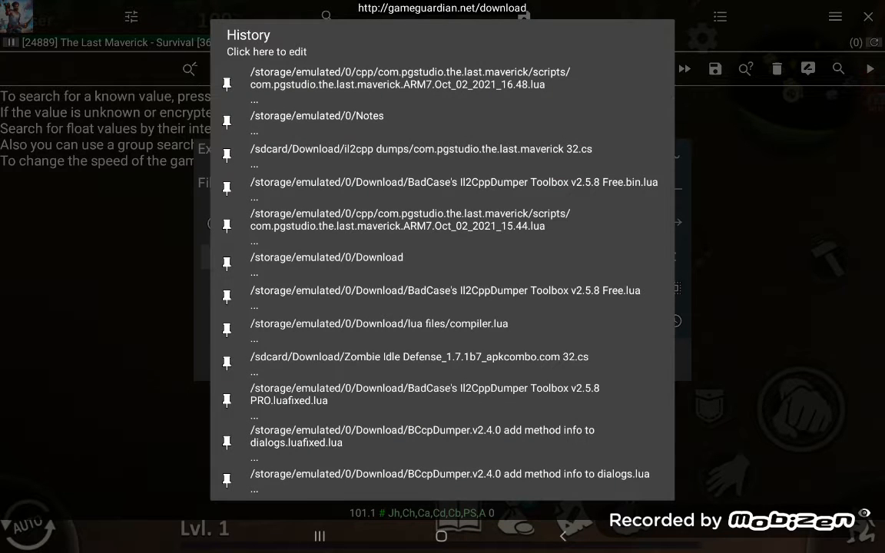
click(454, 182)
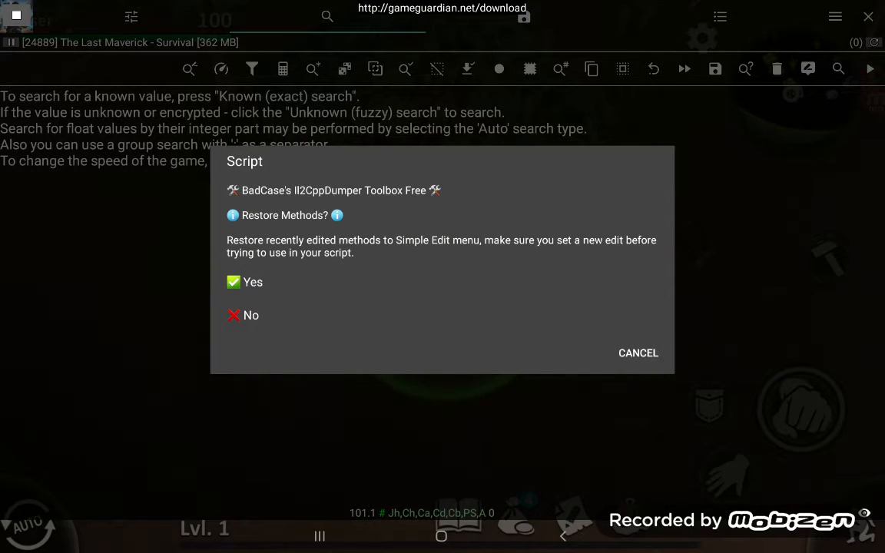
- Answer the restore-methods prompt and select com.pgstudio.the.last.maverick's libil2cpp.so library
click(252, 281)
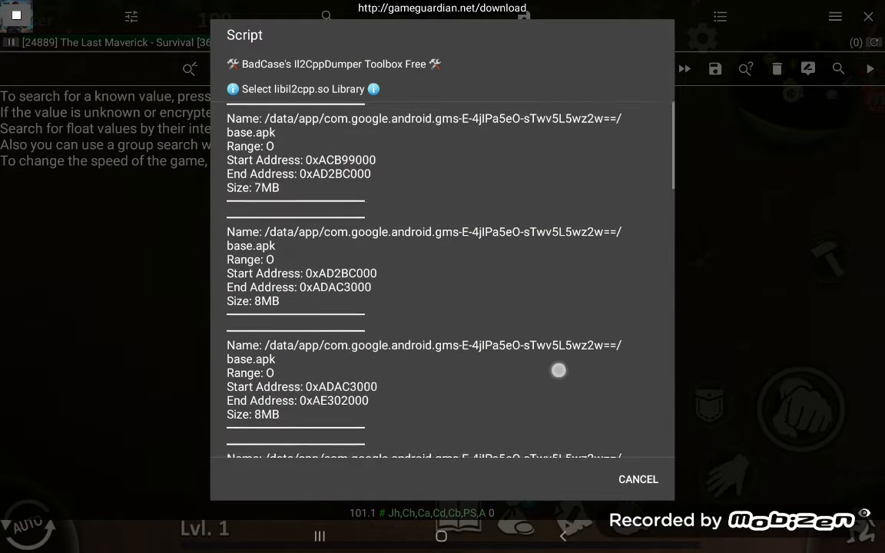
scroll(down, 3)
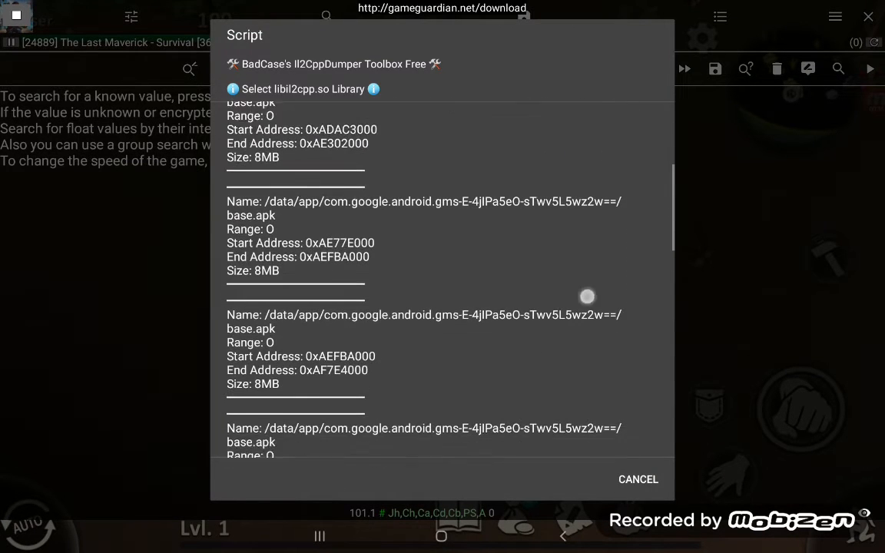
scroll(down, 3)
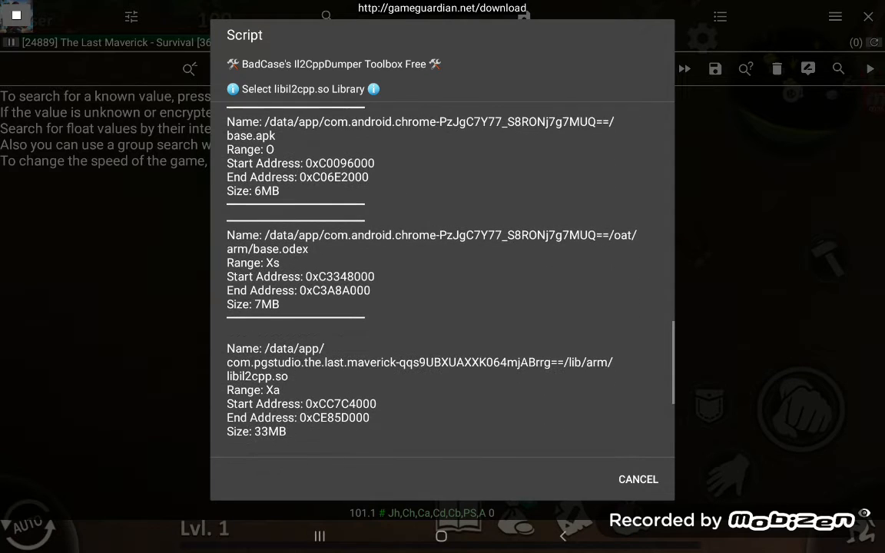
scroll(down, 3)
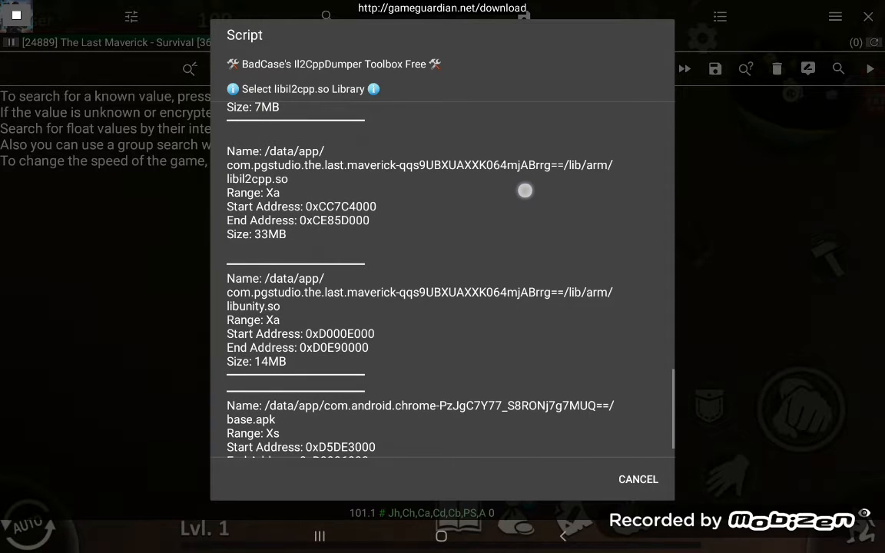
scroll(up, 3)
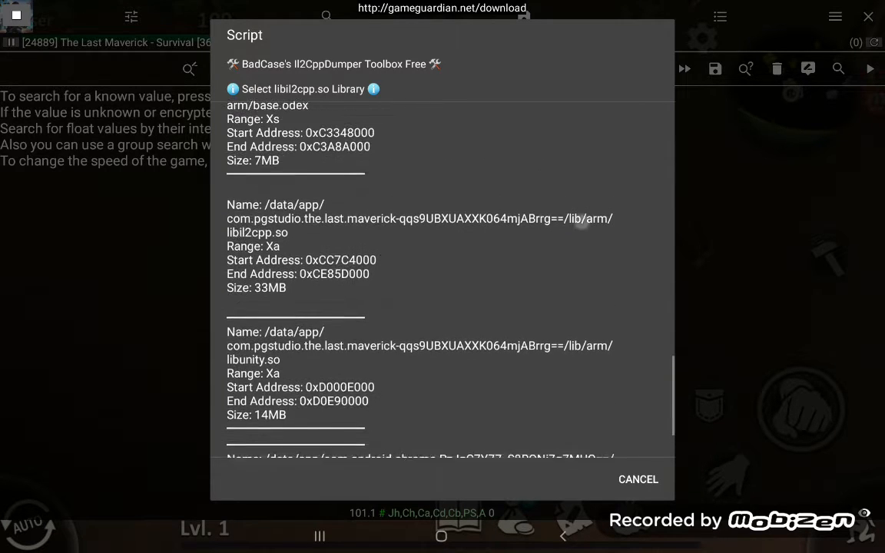
scroll(up, 3)
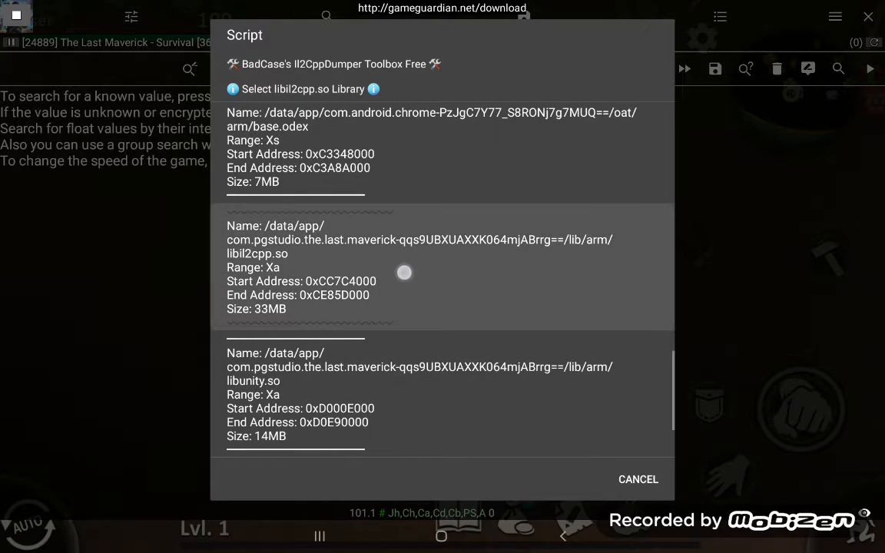
click(419, 267)
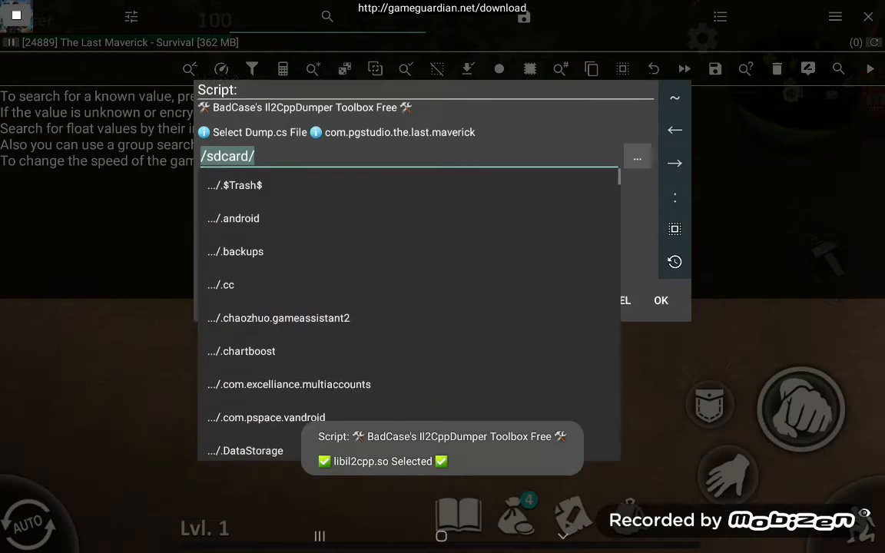
- Load the com.pgstudio.the.last.maverick 32.cs dump file from the history
click(384, 156)
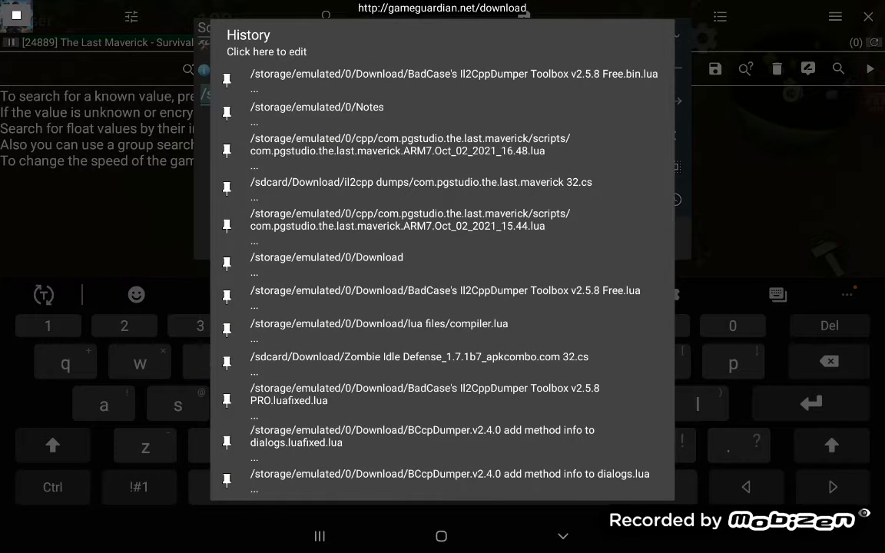
click(420, 182)
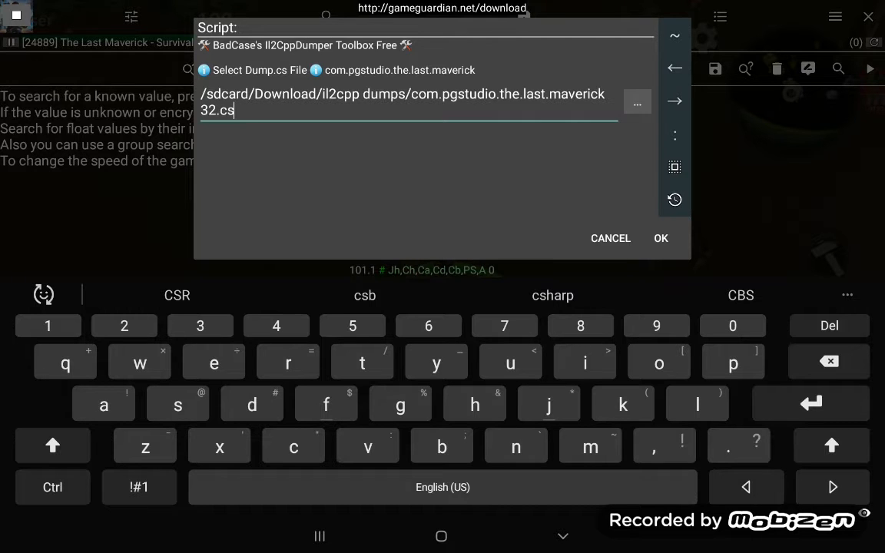
click(661, 238)
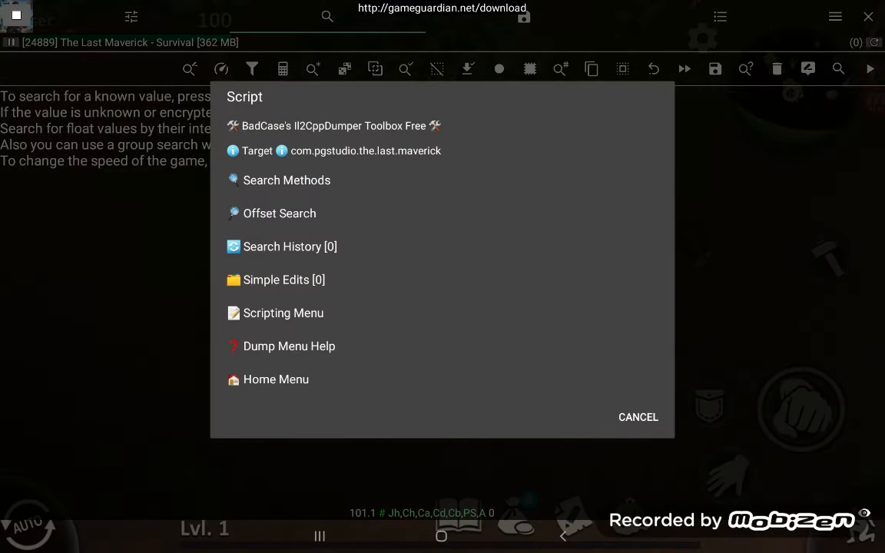
- Search int-type methods with a pasted search term, finding four GameItemStorage methods
click(637, 416)
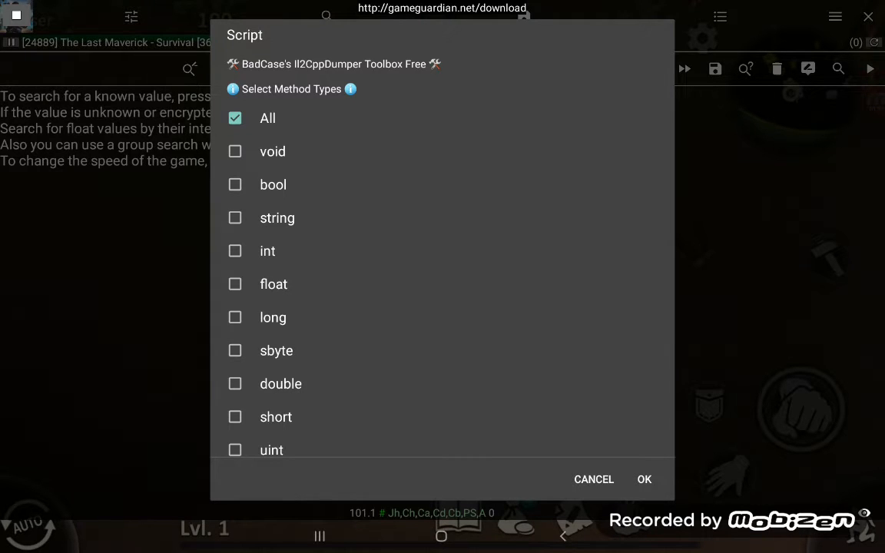
click(235, 250)
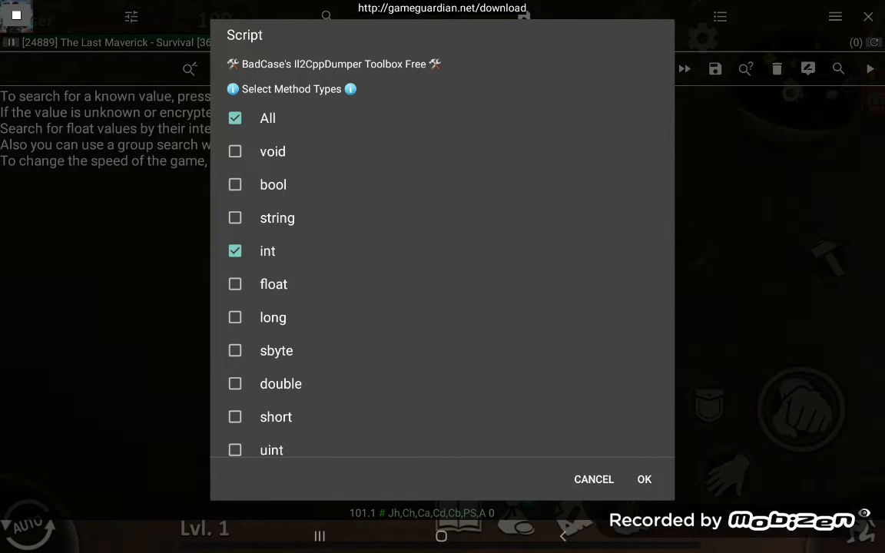
click(644, 479)
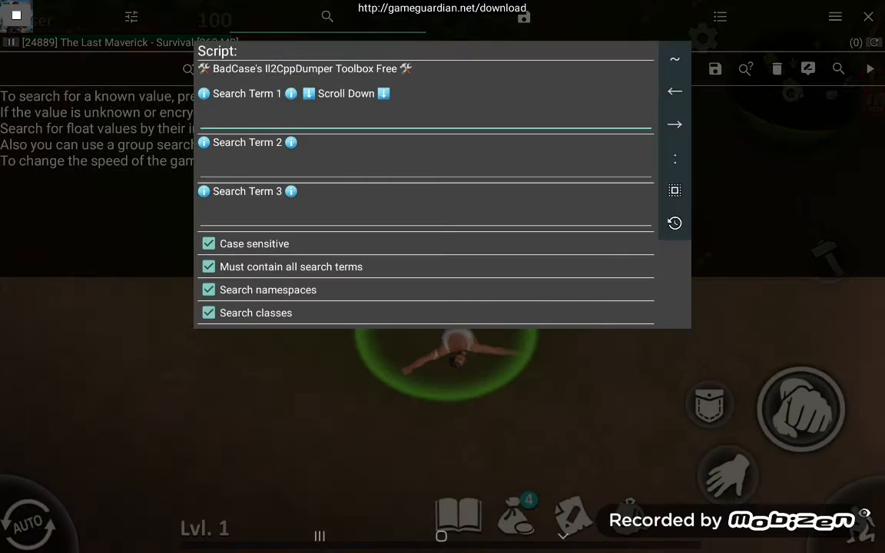
click(423, 119)
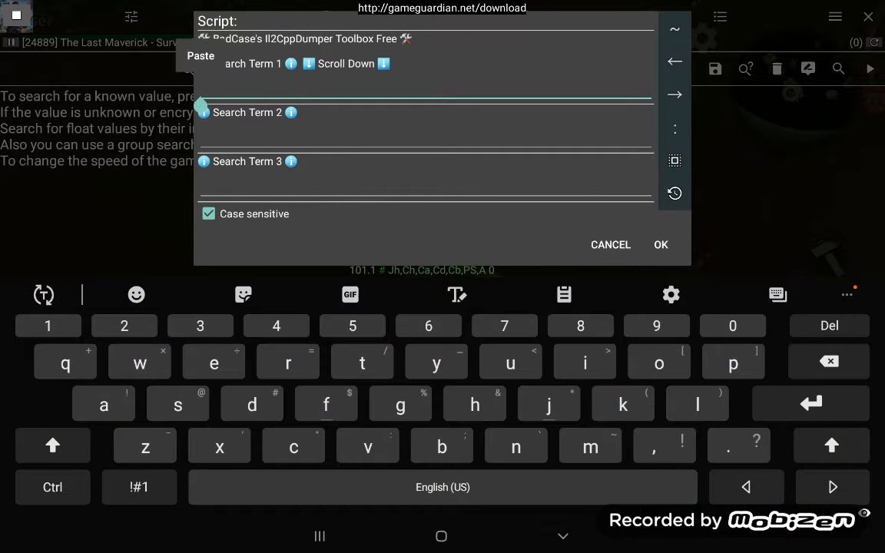
click(200, 55)
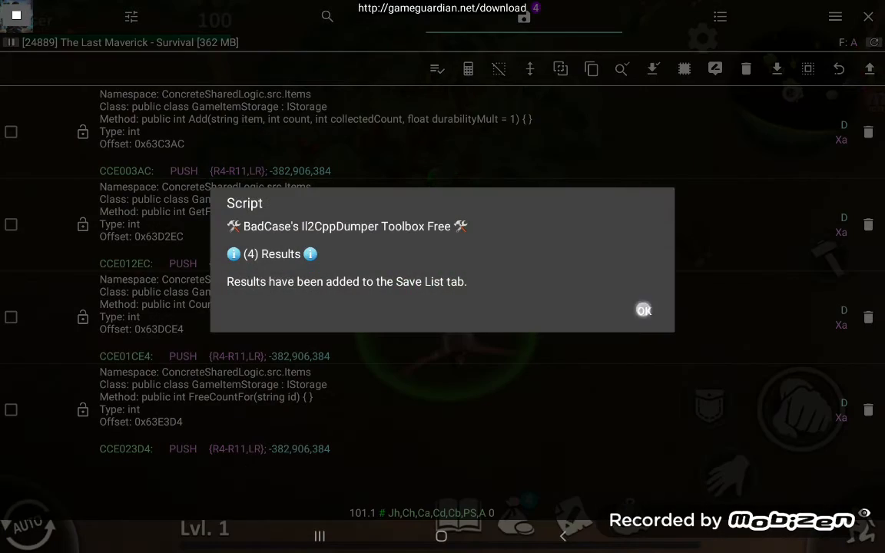
- Set the GameItemStorage Count method to always return 200
click(643, 310)
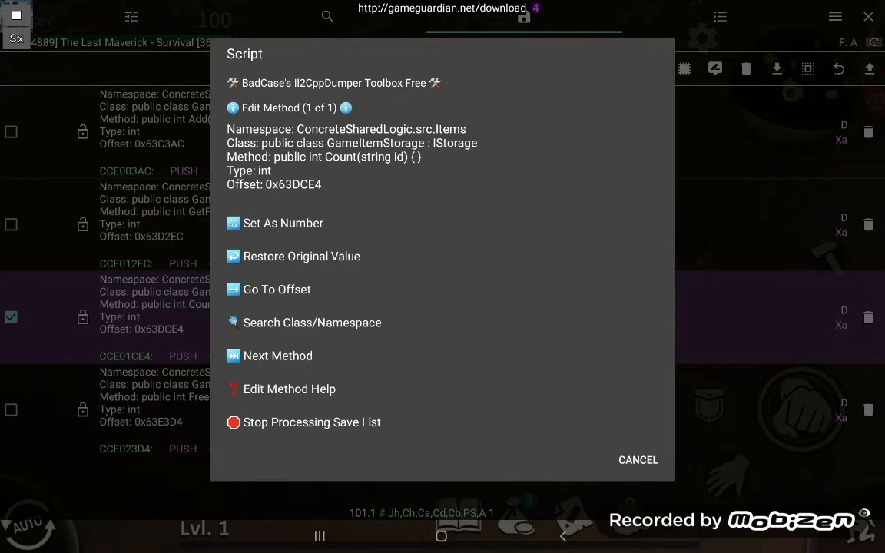
click(283, 222)
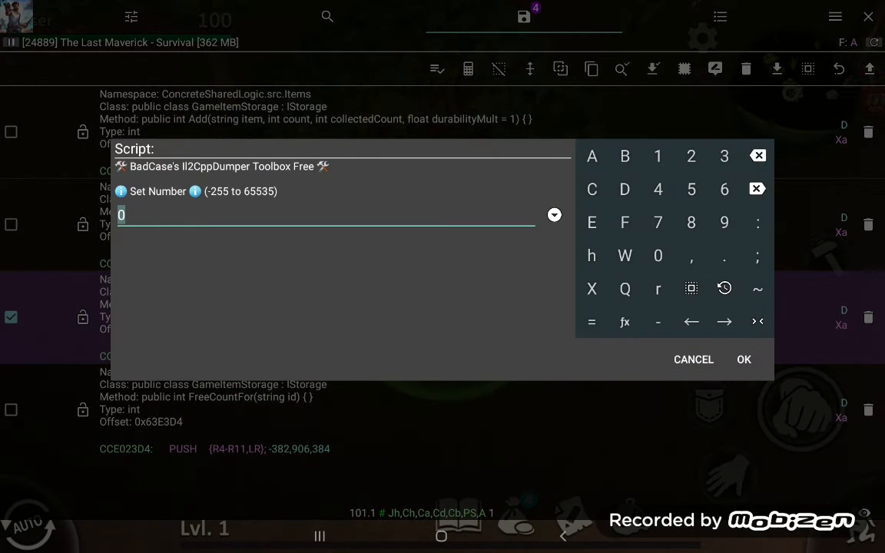
click(657, 255)
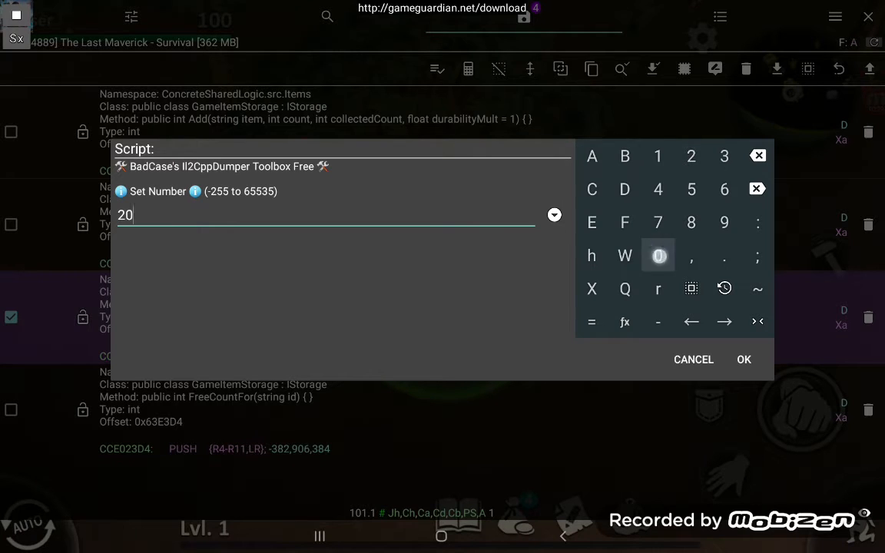
click(743, 360)
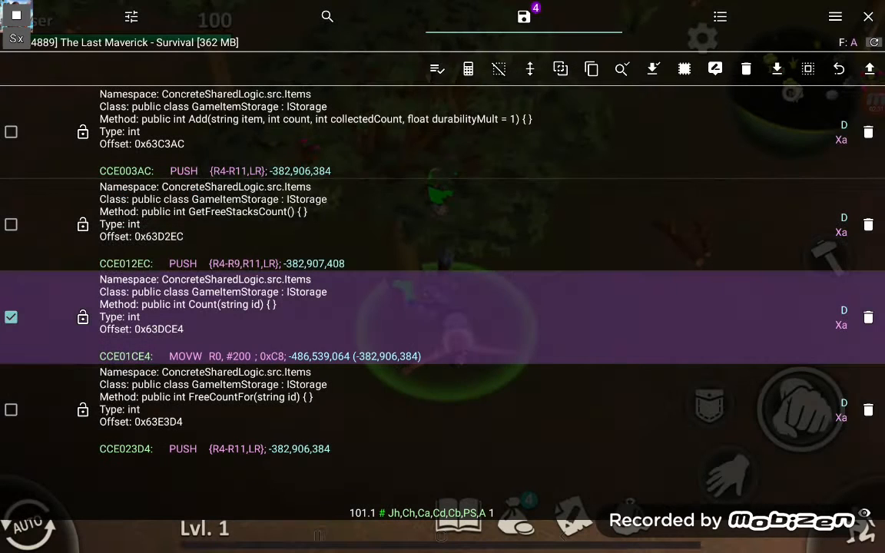
click(11, 316)
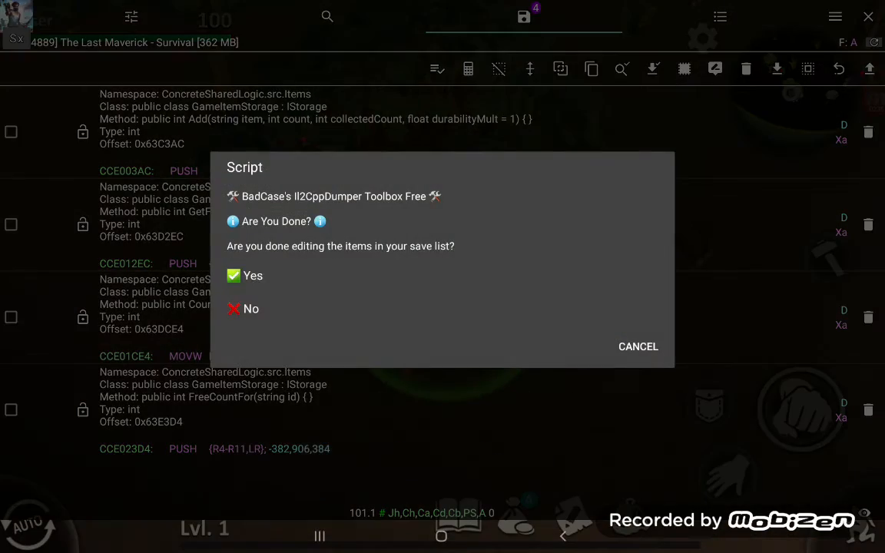
- Build a 'Free Crafting' function from the Count edit and dismiss the confirmation
click(252, 275)
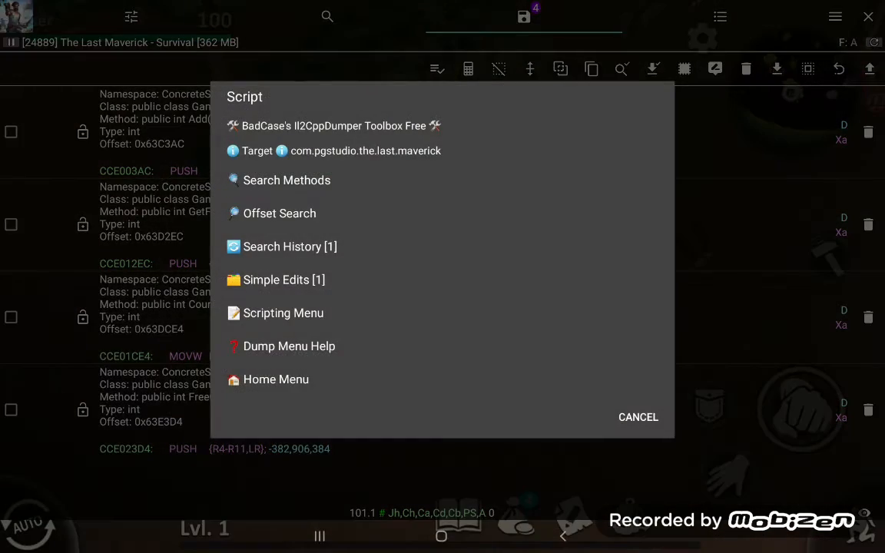
click(283, 313)
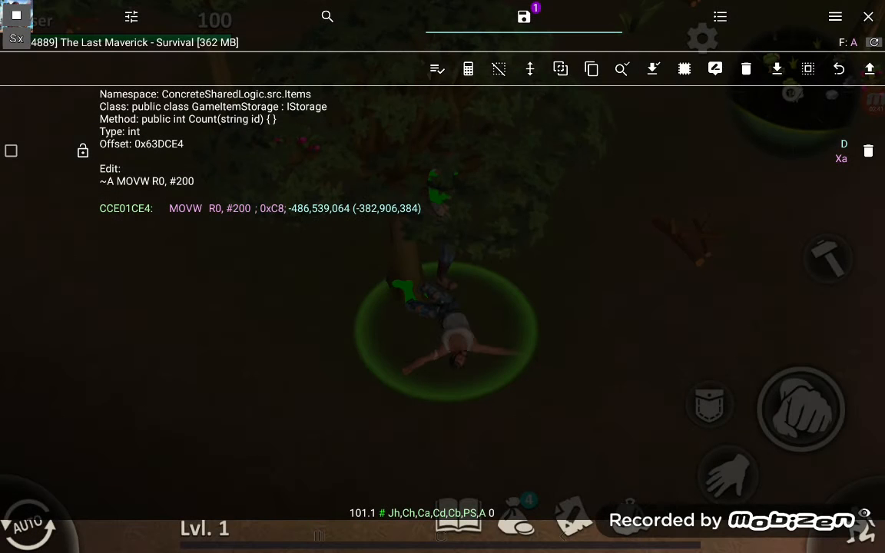
click(11, 150)
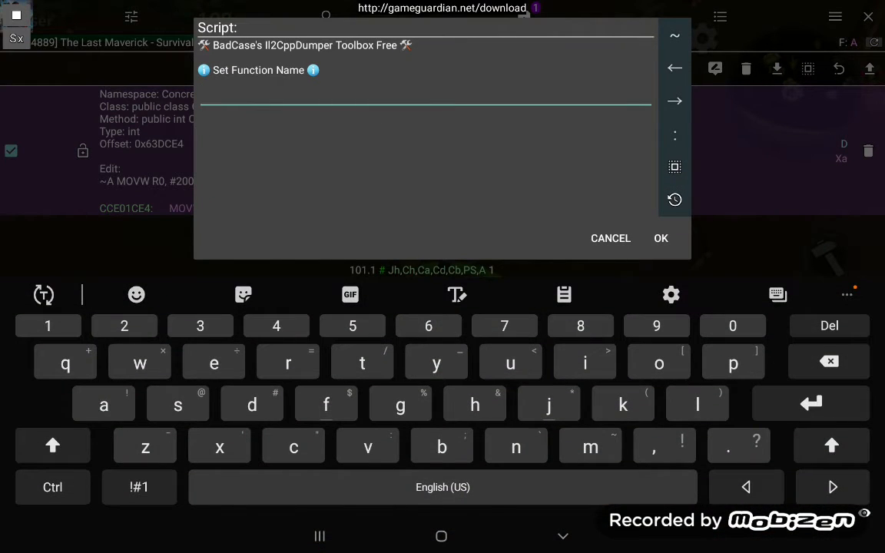
text(Free Crafting)
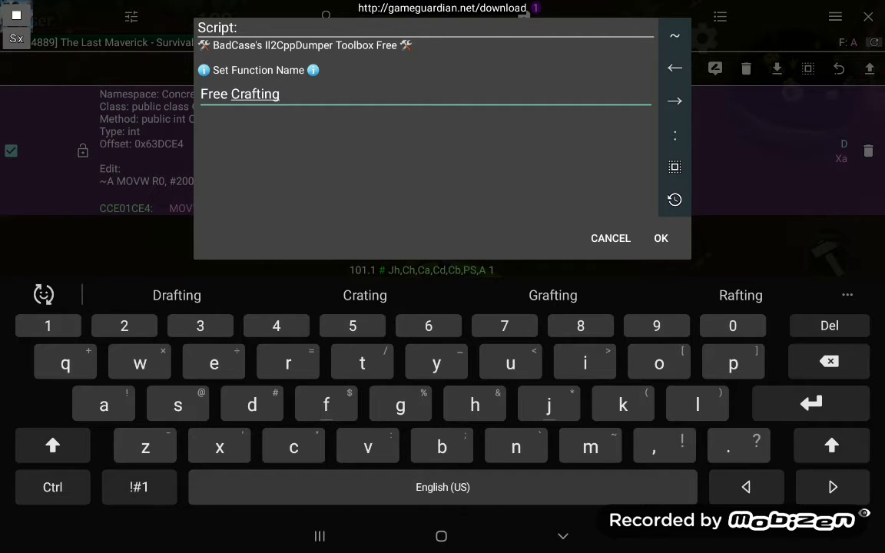
click(660, 239)
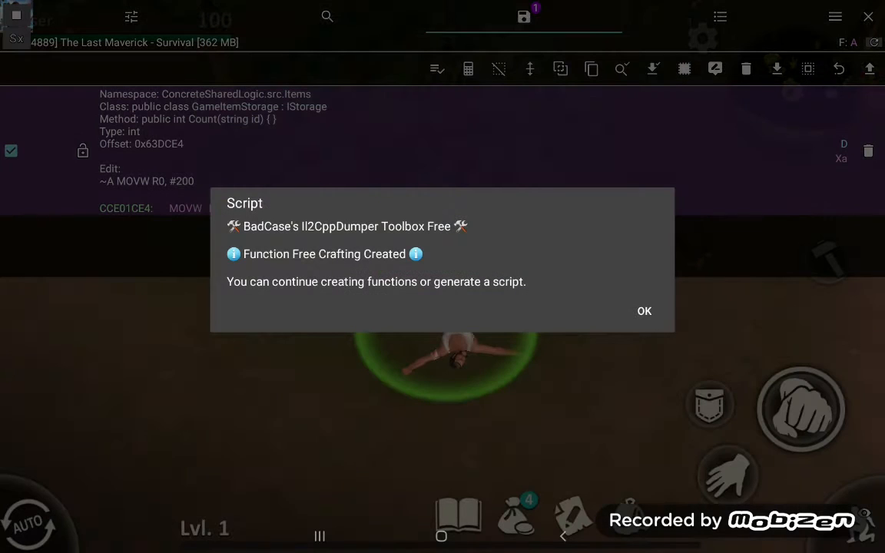
click(644, 310)
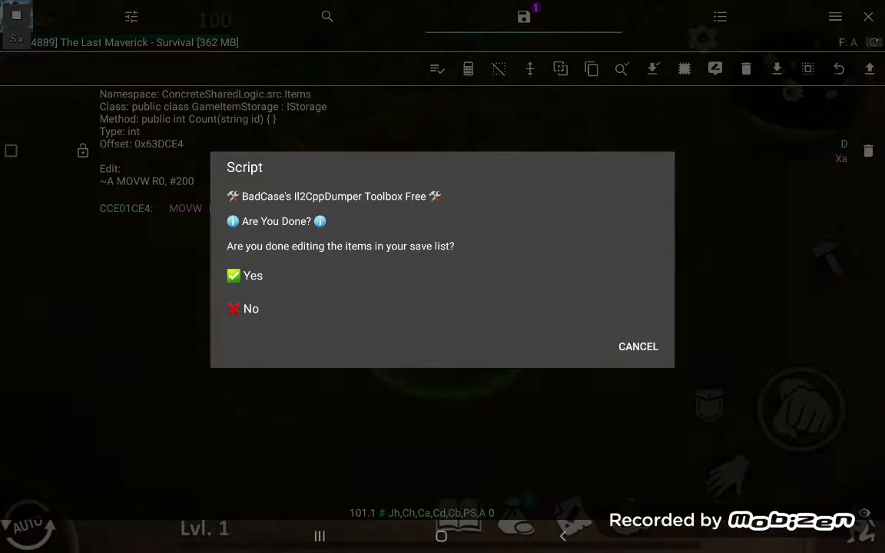
- Generate a script from loaded functions under the suggested name and dismiss the saved notice
click(252, 275)
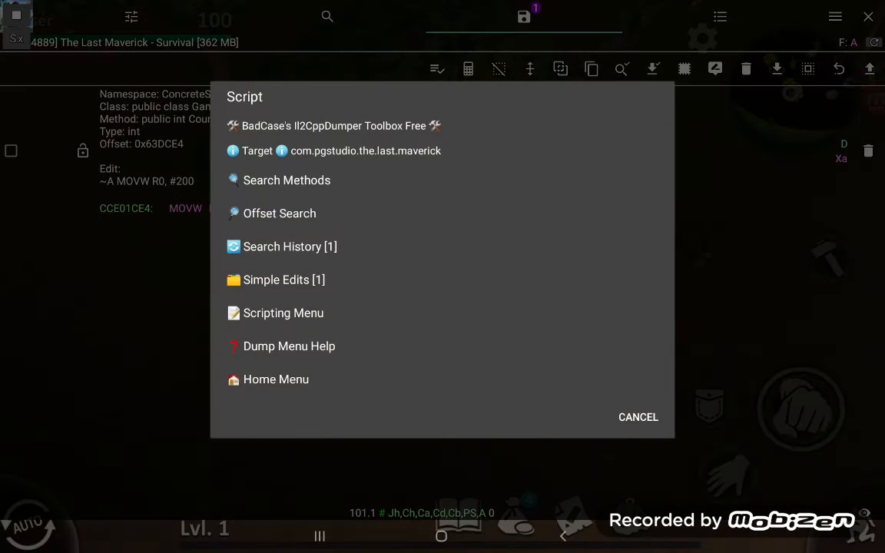
click(282, 312)
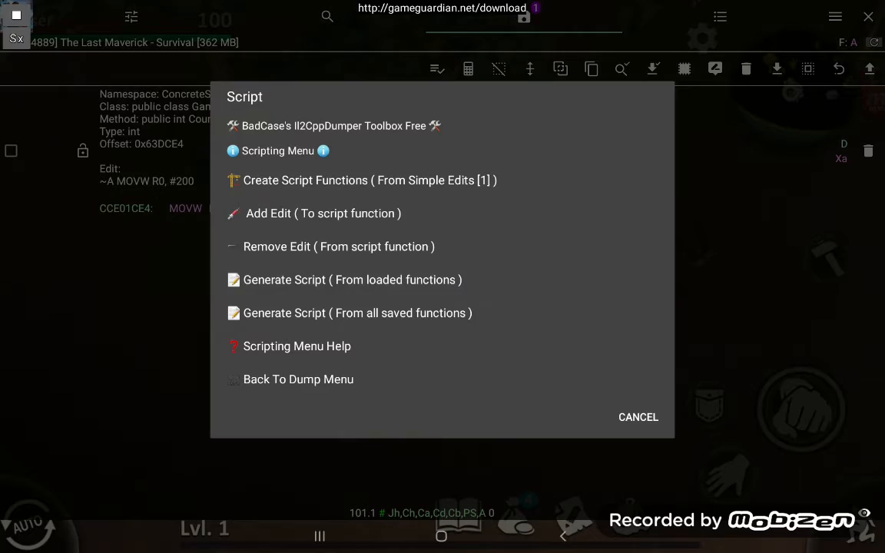
click(351, 279)
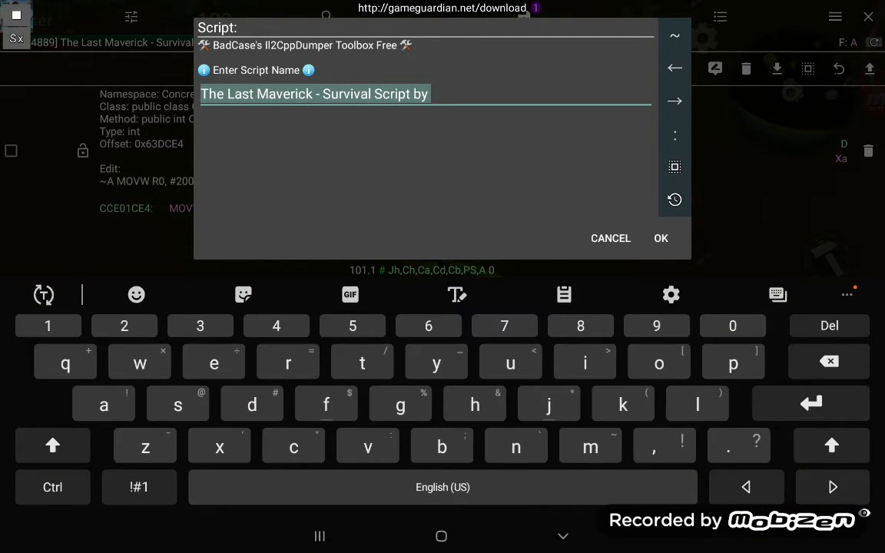
click(660, 238)
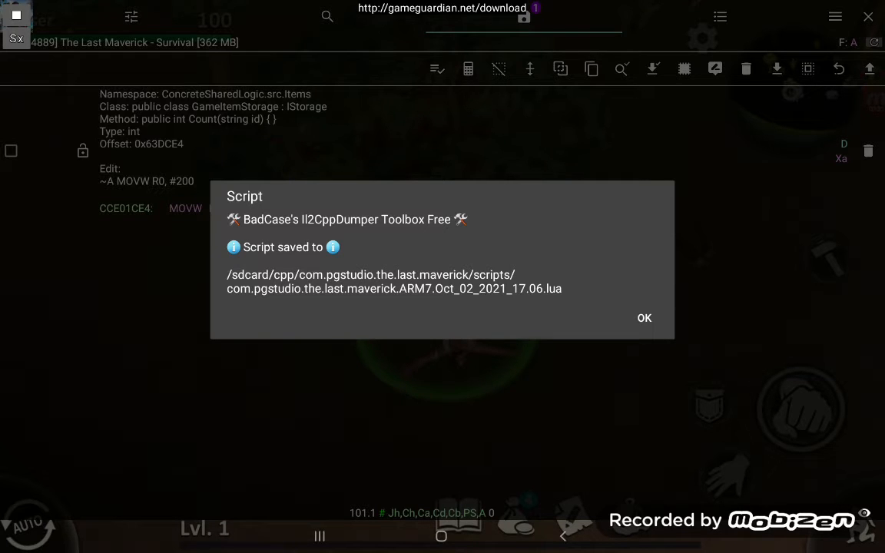
click(643, 318)
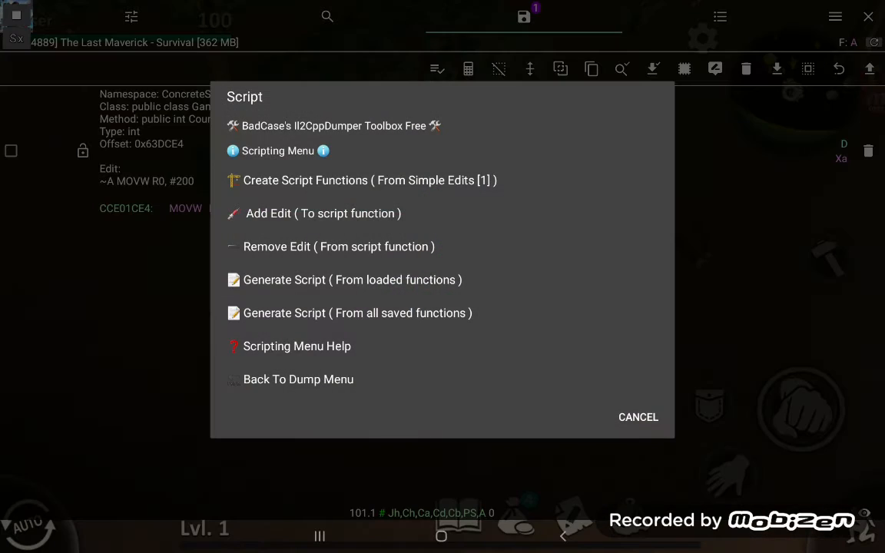
- Kill and restart The Last Maverick, then dismiss the 'Script ended' summary
click(637, 417)
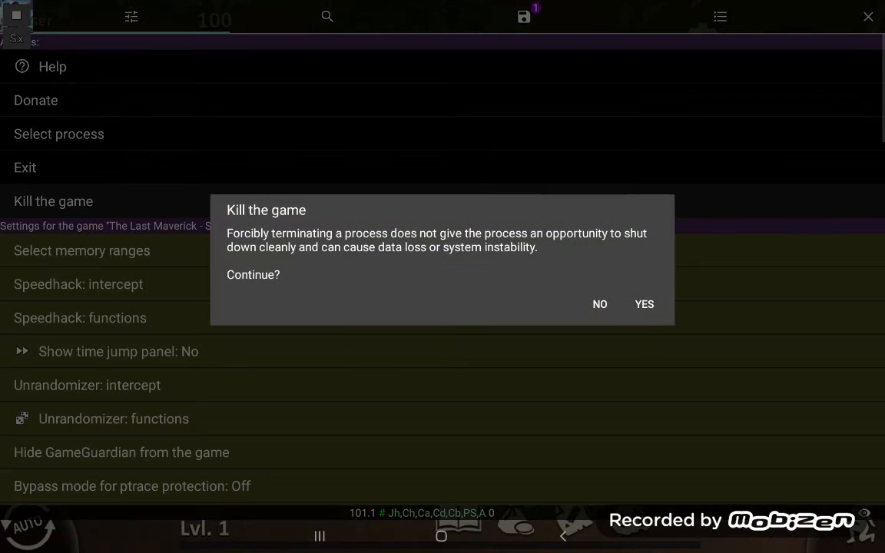
click(643, 304)
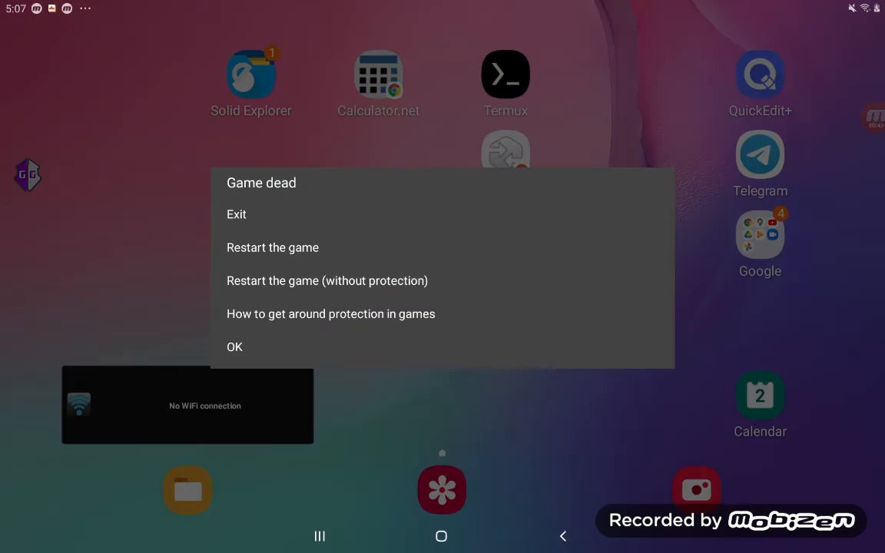
click(272, 248)
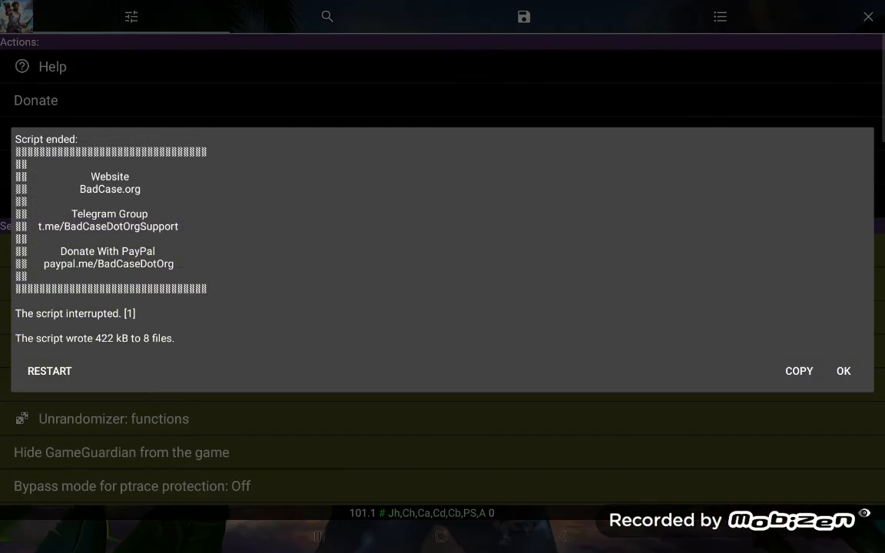
click(842, 371)
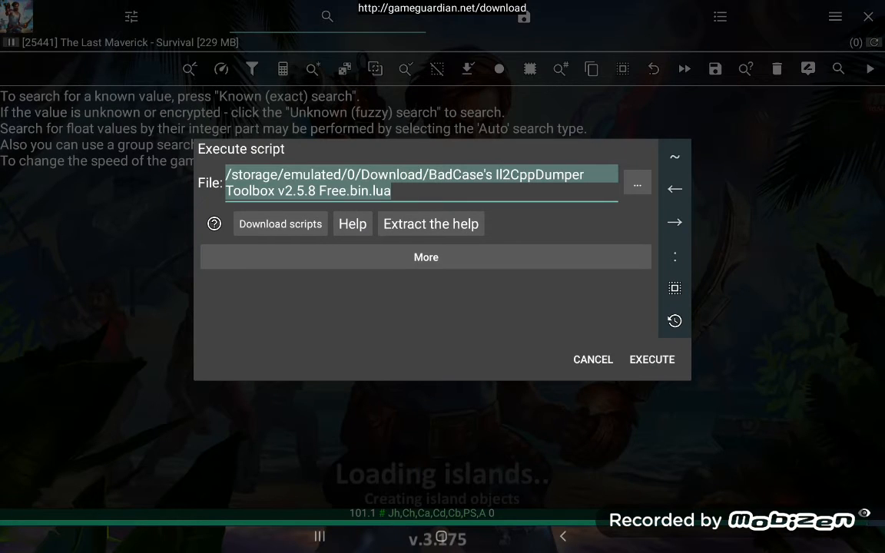
- Execute Oct_02_2021_17.06.lua from the game's cpp/com.pgstudio.the.last.maverick/scripts folder
click(637, 182)
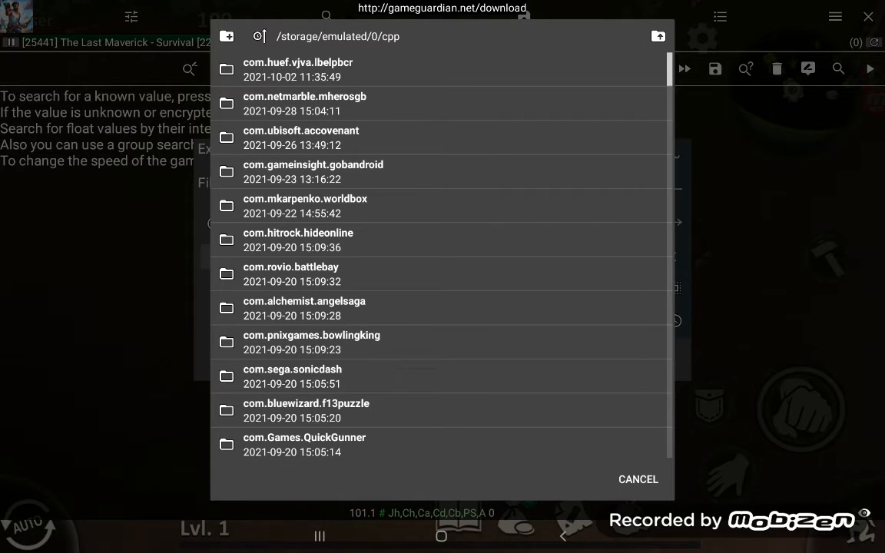
scroll(down, 3)
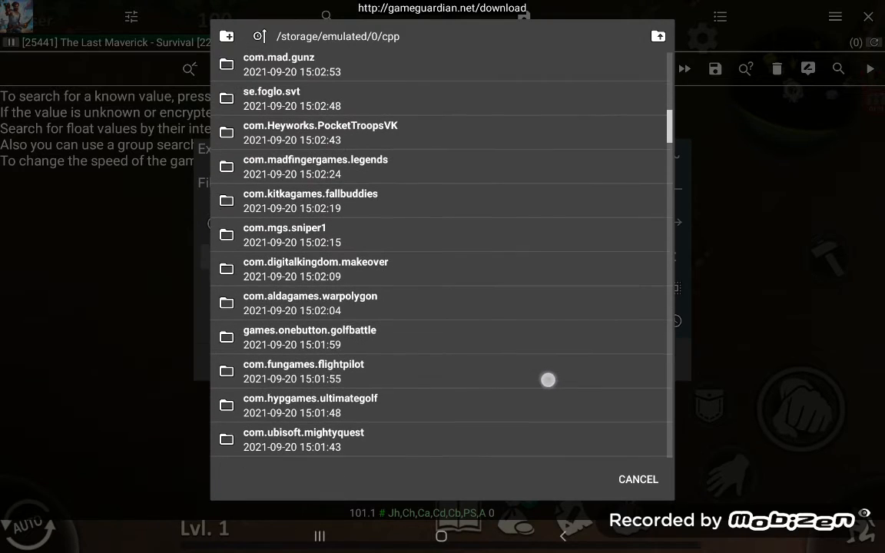
scroll(down, 3)
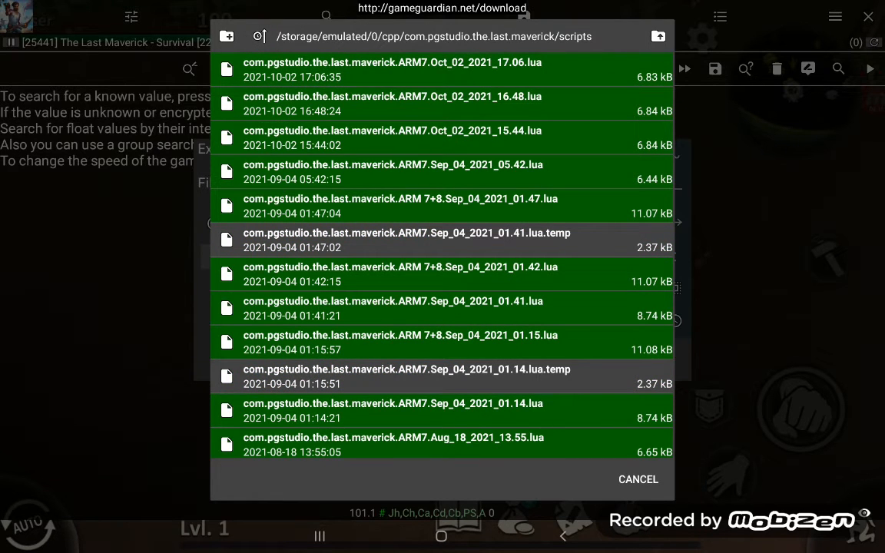
click(391, 69)
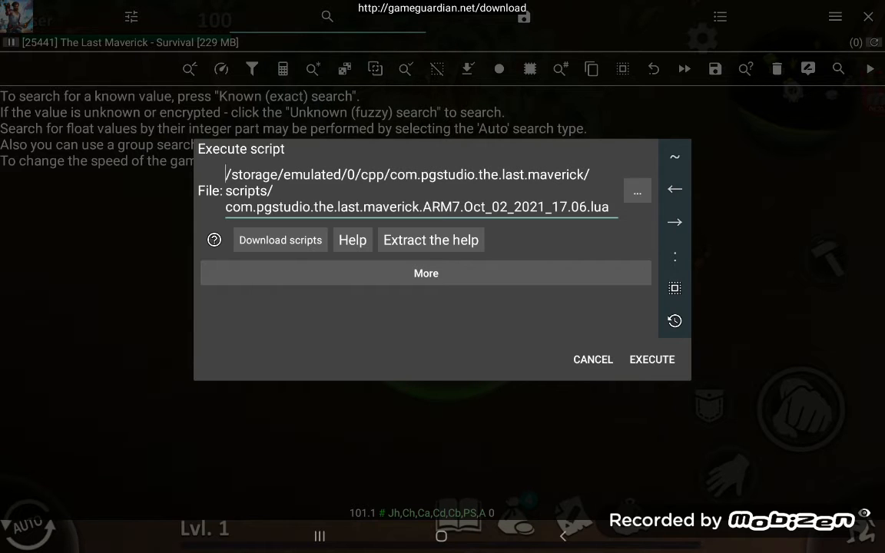
click(652, 359)
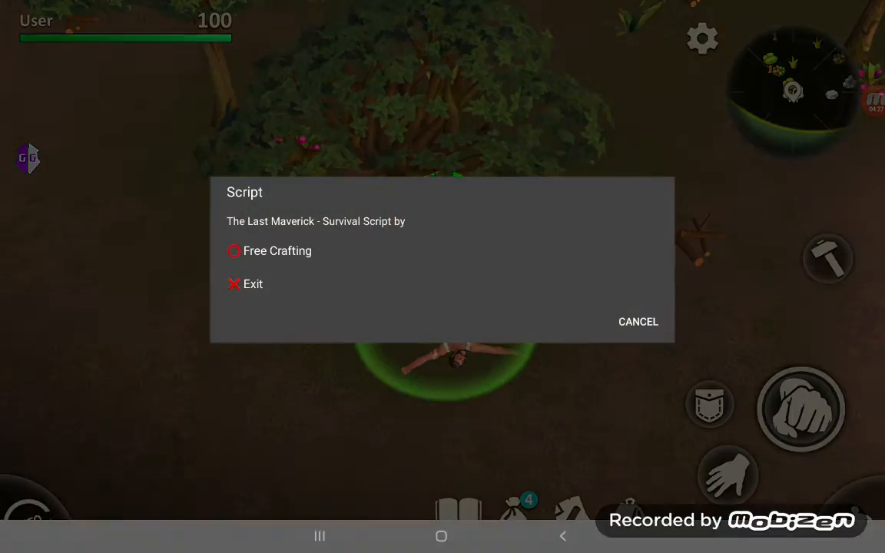
- Check that the Stone Axe and Wooden Club recipes still show 0/3 and 0/5 materials
click(278, 250)
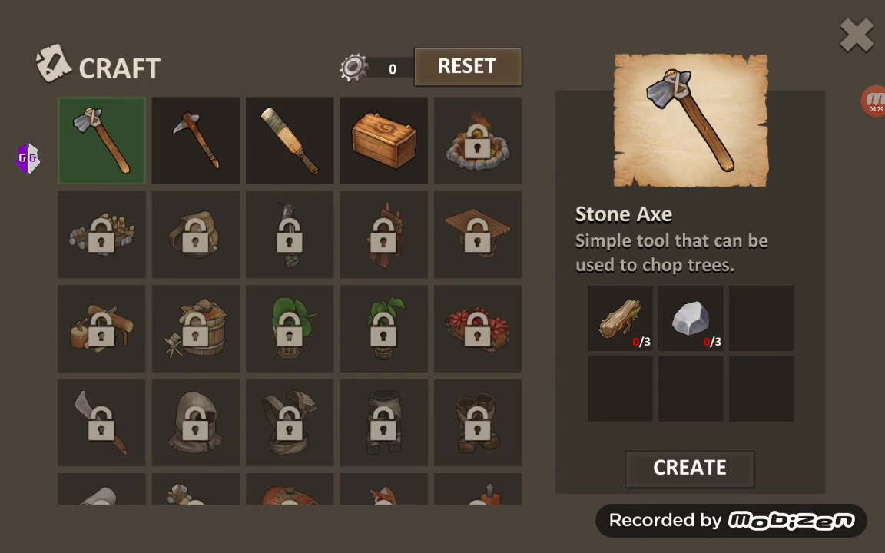
click(290, 140)
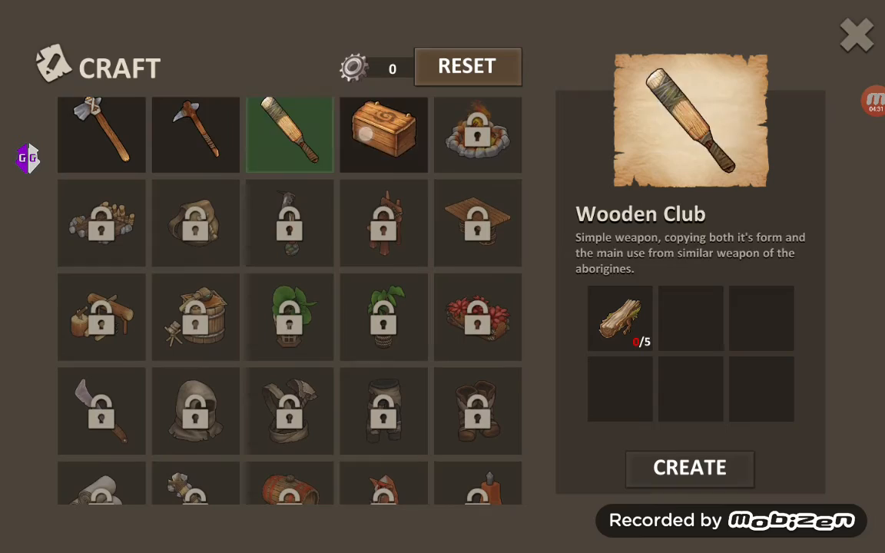
click(855, 36)
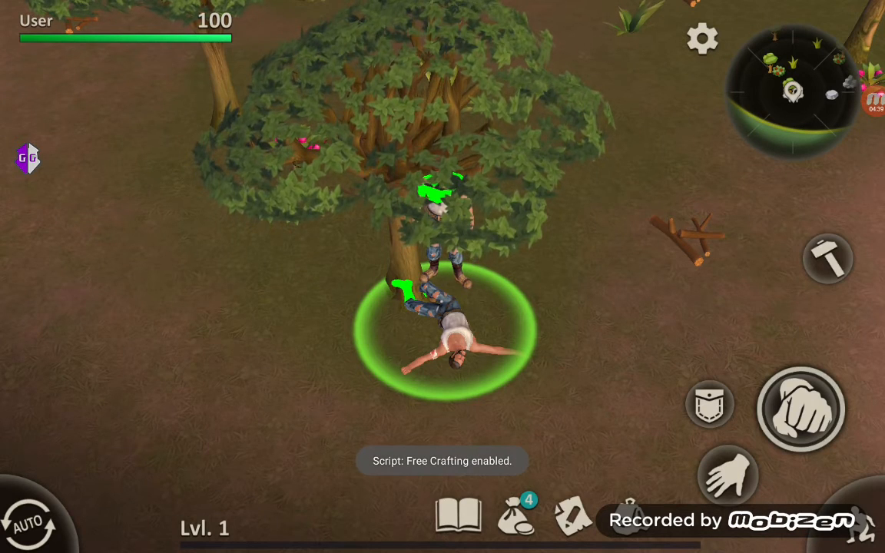
- Craft a Stone Axe, Wooden Chest, Wooden Club and Stone Pickaxe without materials
click(573, 516)
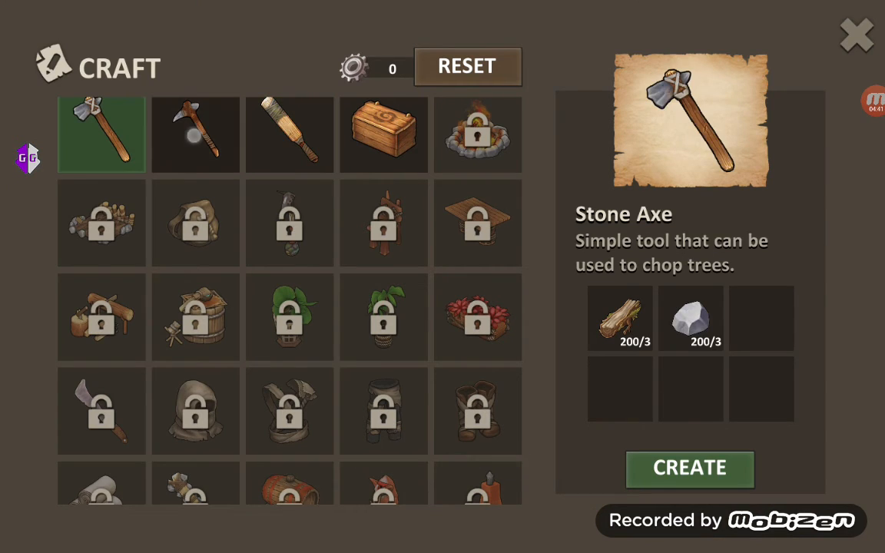
click(384, 135)
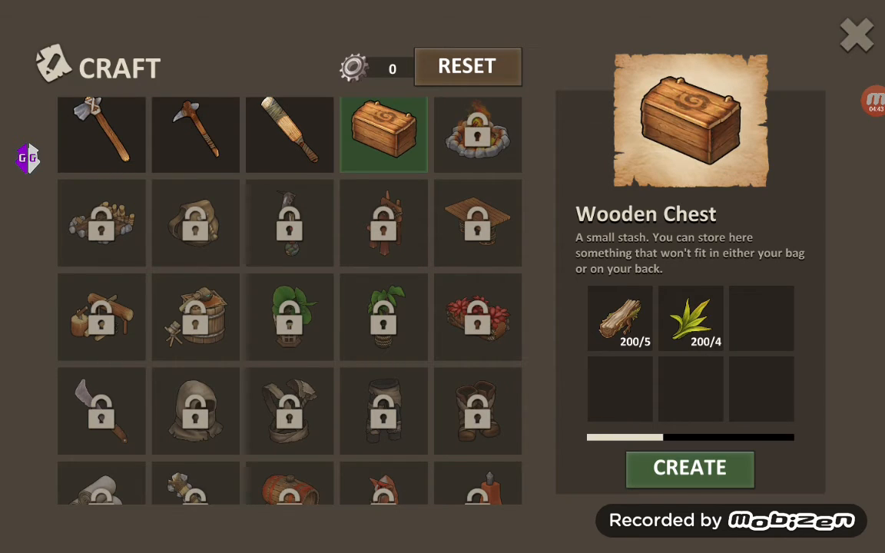
click(289, 135)
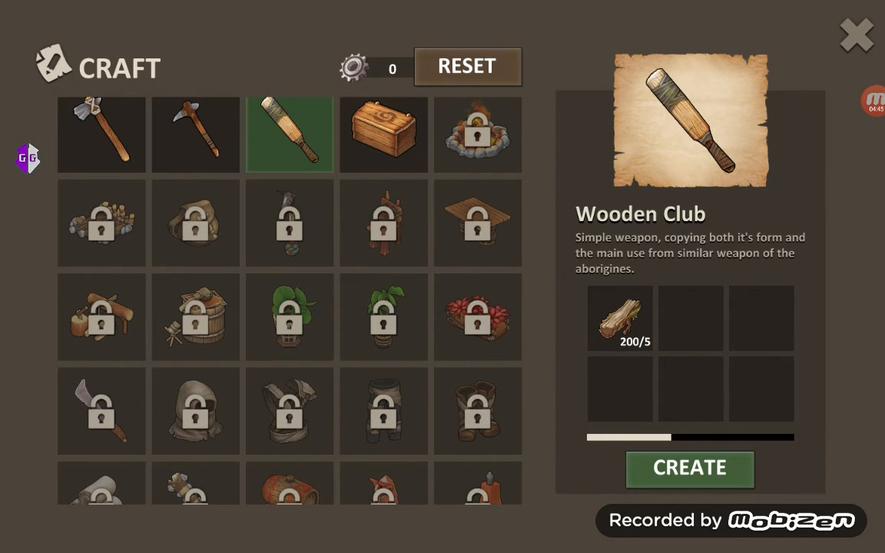
click(196, 134)
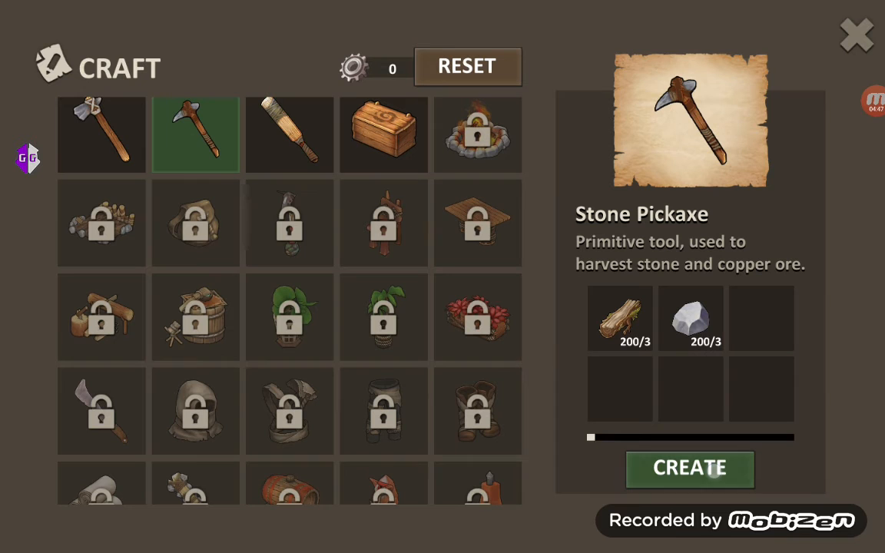
click(101, 134)
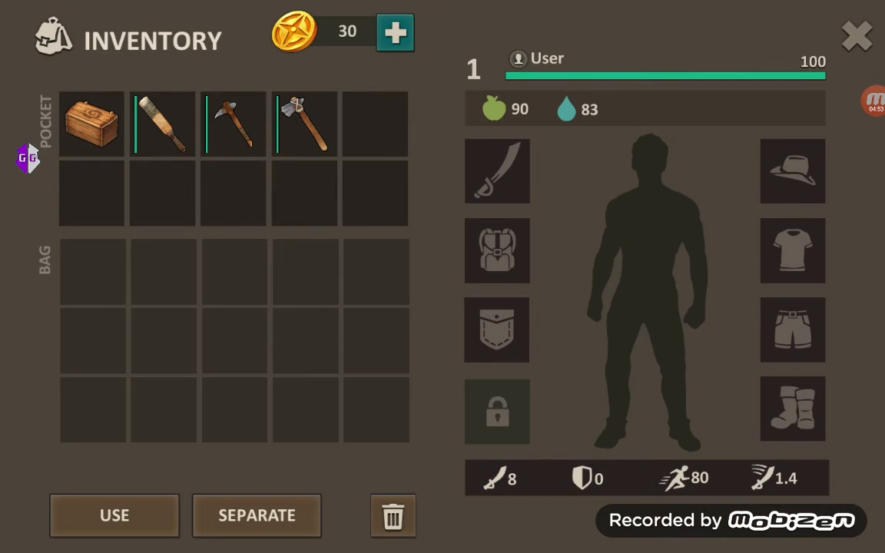
- Verify the crafted Stone Axe in the inventory, then bring up the script menu
click(305, 124)
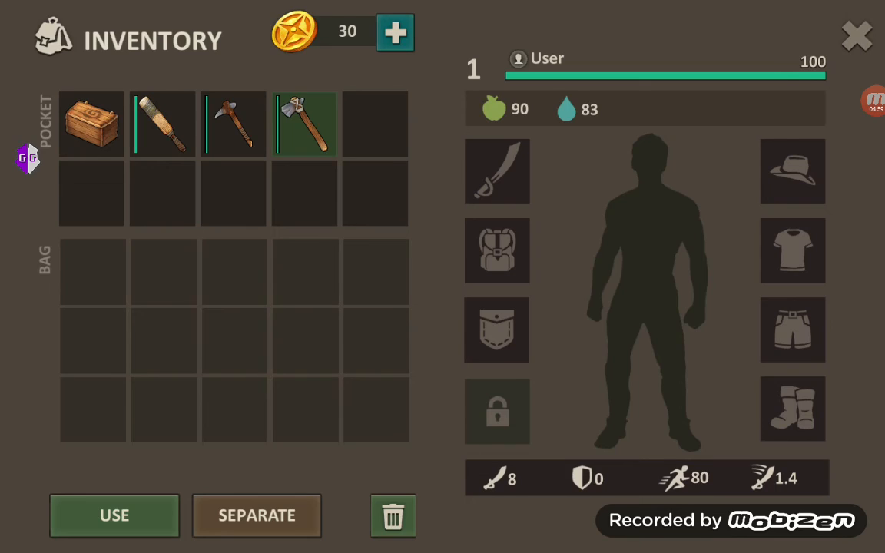
click(856, 37)
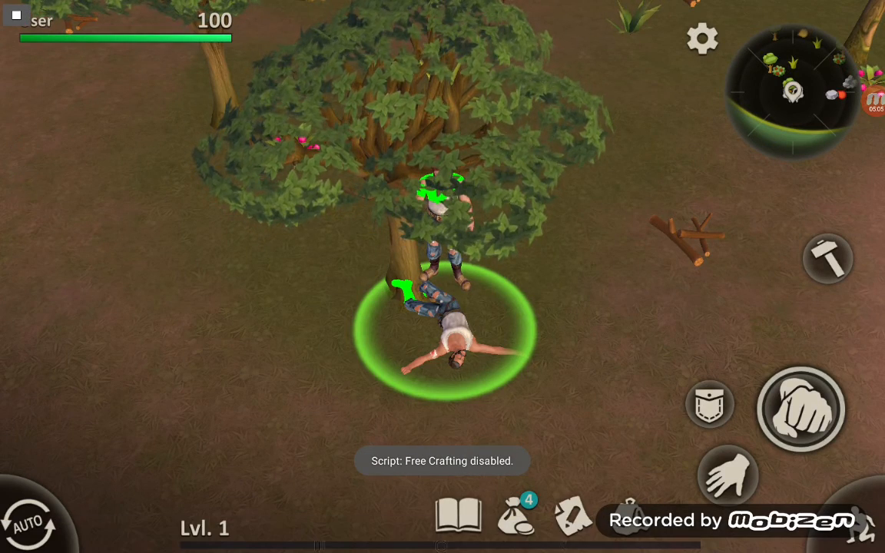
click(28, 158)
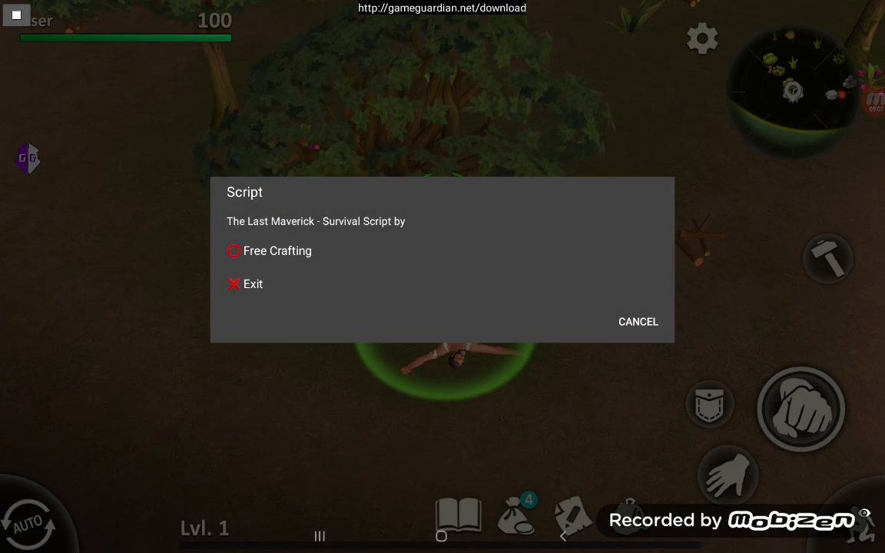